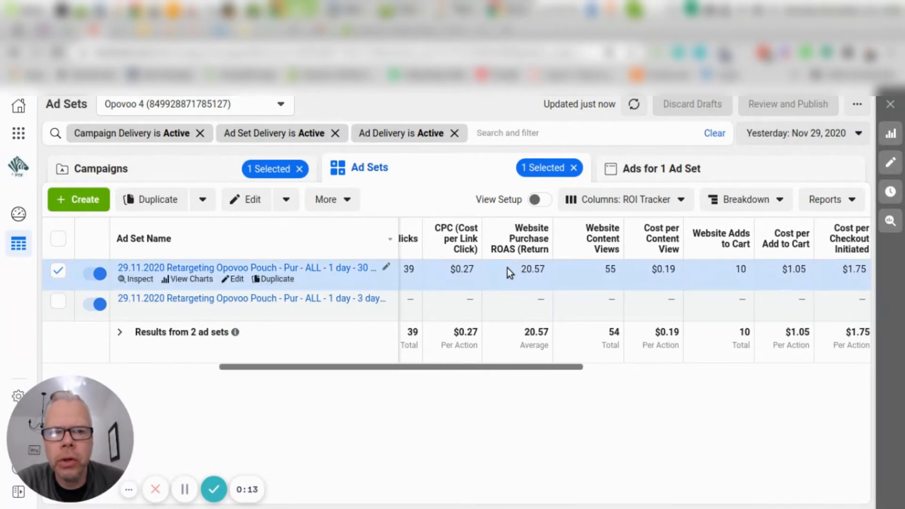
pyautogui.moveTo(538, 282)
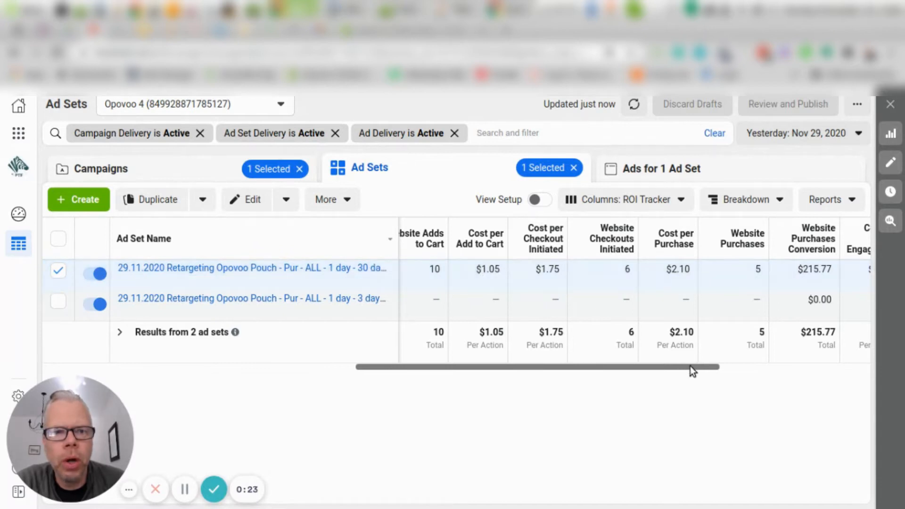
# - Open the 1–30 day retargeting ad set's edit panel and review down to Budget & Schedule and audience
pyautogui.hscroll(3)
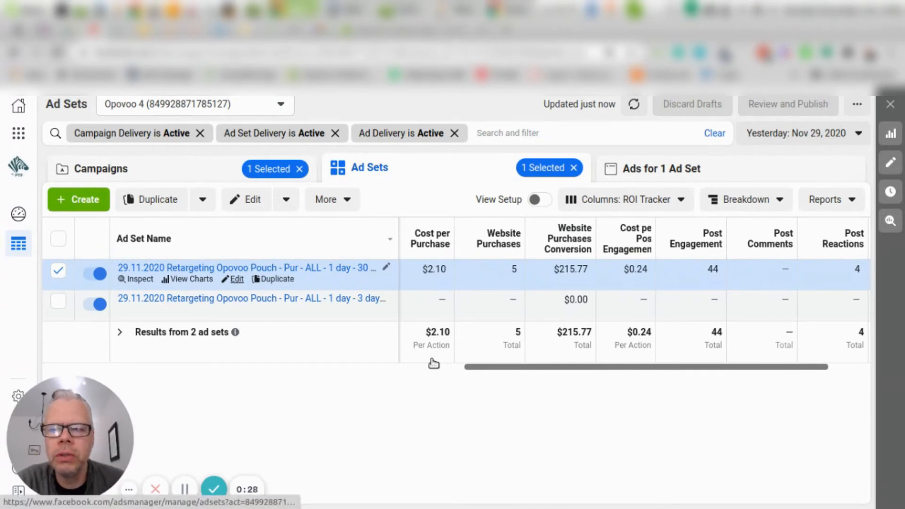
pyautogui.click(245, 199)
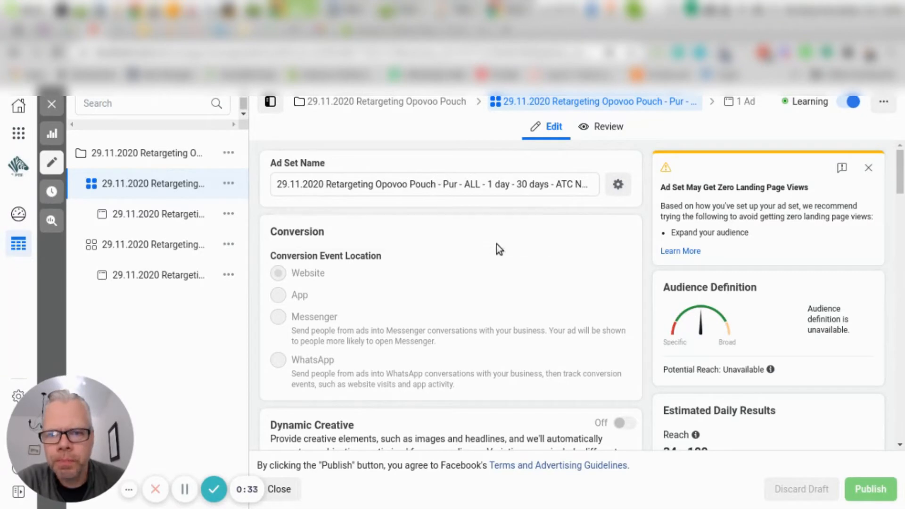
pyautogui.scroll(-3)
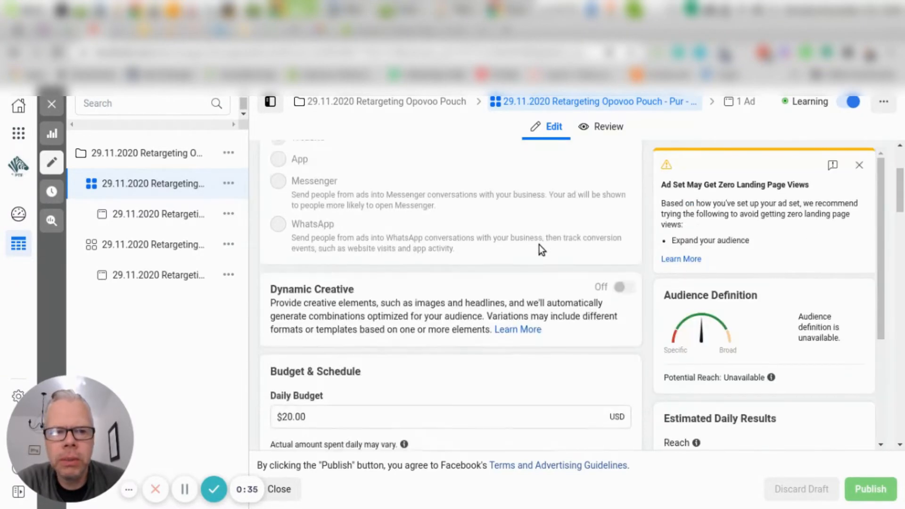
pyautogui.scroll(-3)
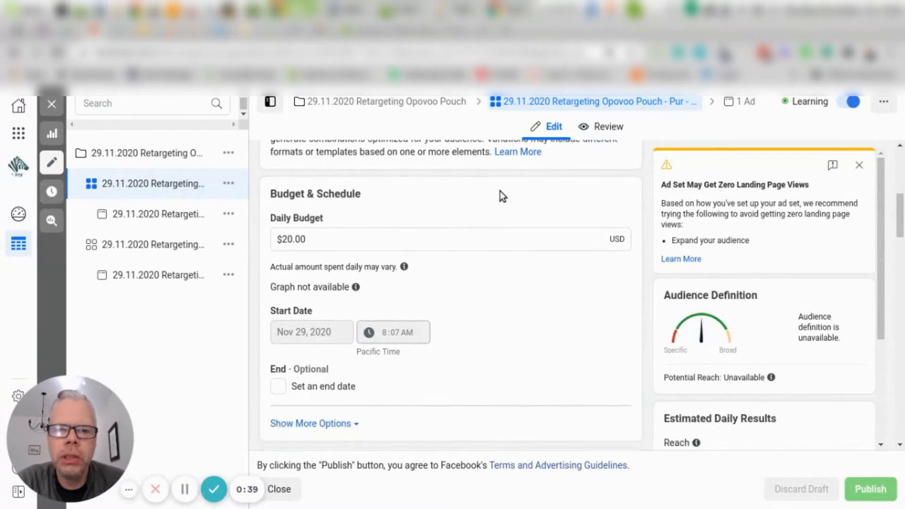
pyautogui.scroll(-3)
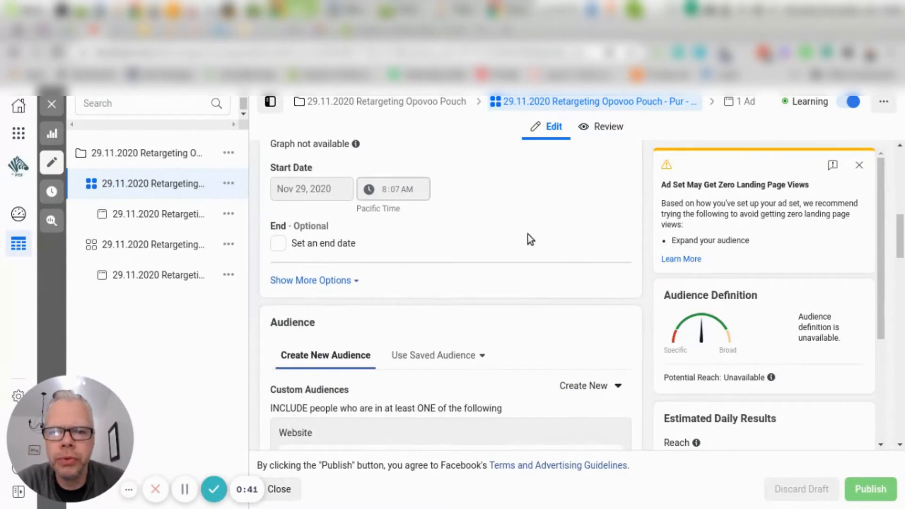
pyautogui.scroll(-3)
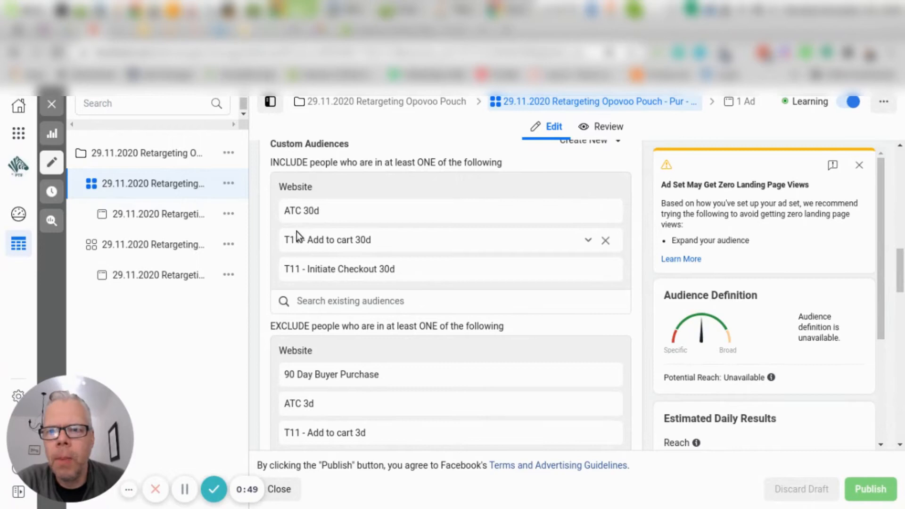
pyautogui.moveTo(325, 263)
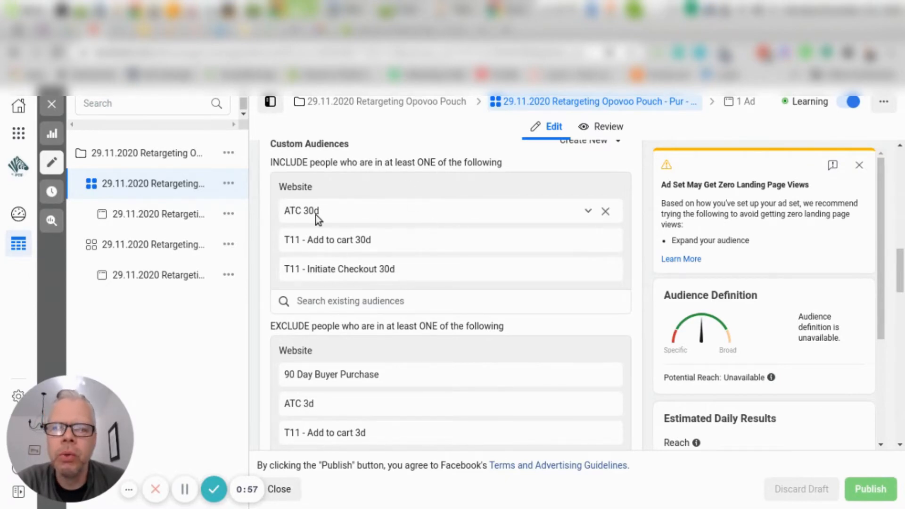
pyautogui.moveTo(348, 223)
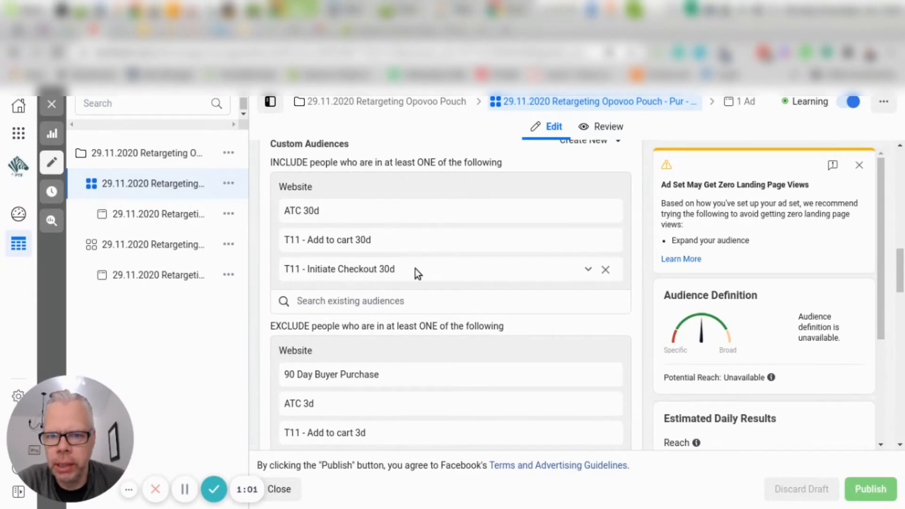
pyautogui.scroll(-3)
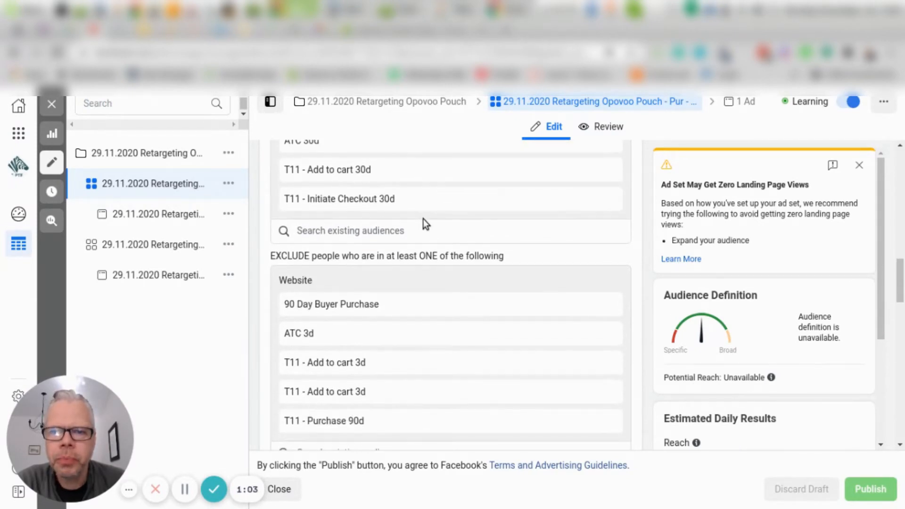
pyautogui.scroll(-3)
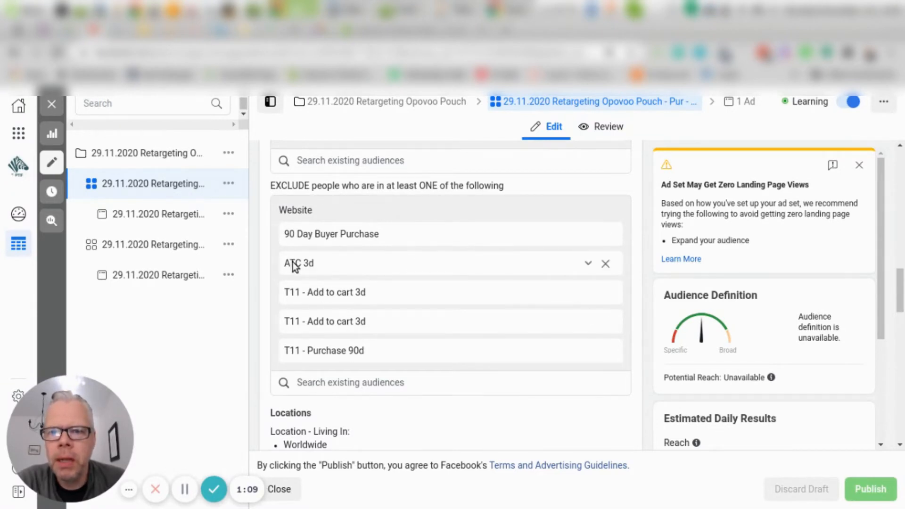
pyautogui.moveTo(432, 302)
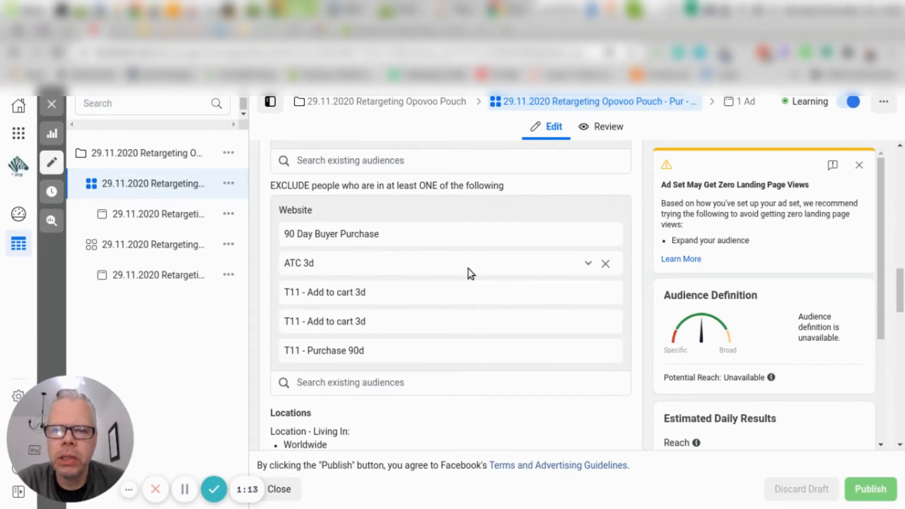
pyautogui.moveTo(321, 249)
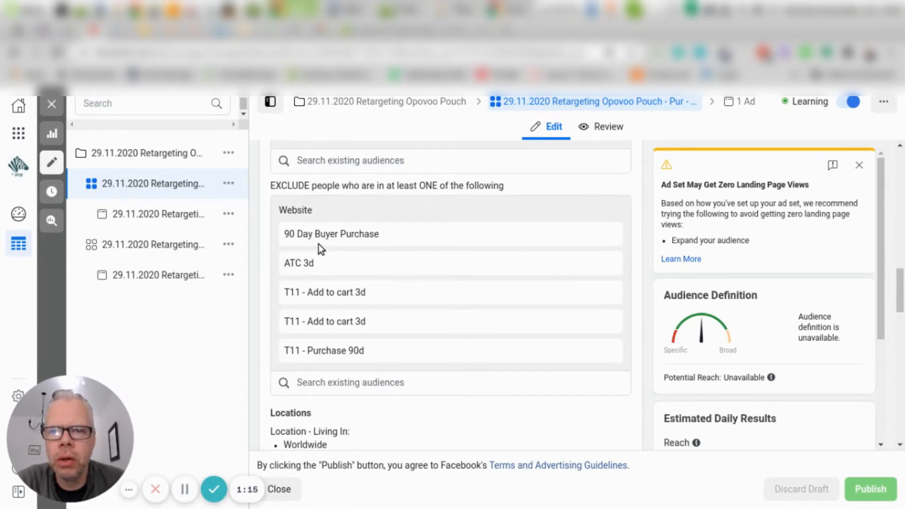
pyautogui.moveTo(311, 320)
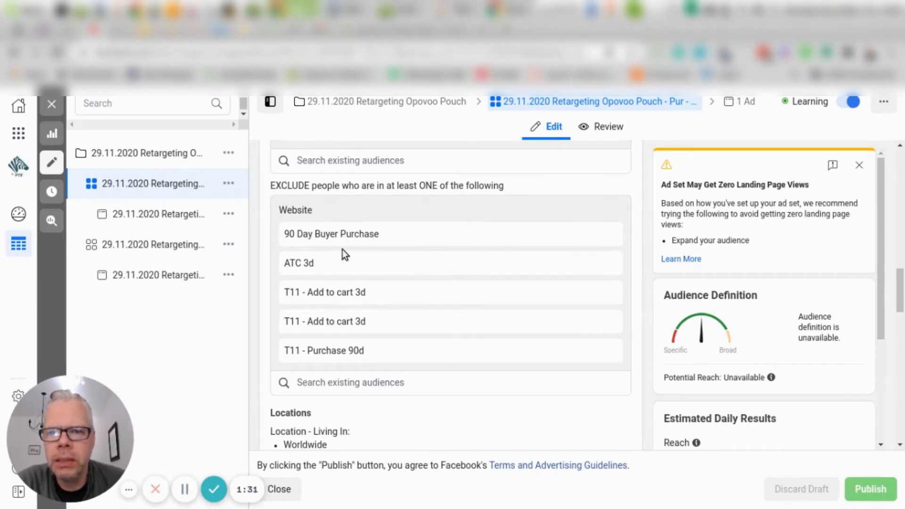
pyautogui.scroll(-3)
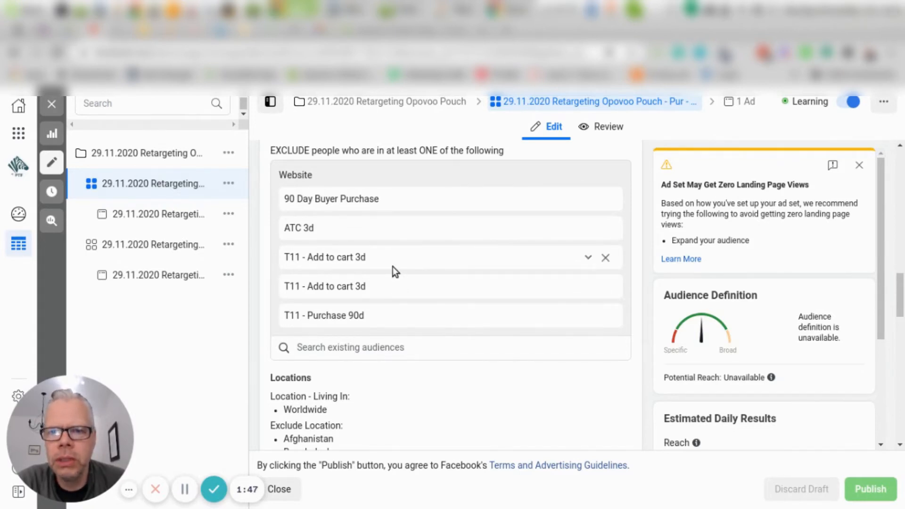
pyautogui.moveTo(340, 287)
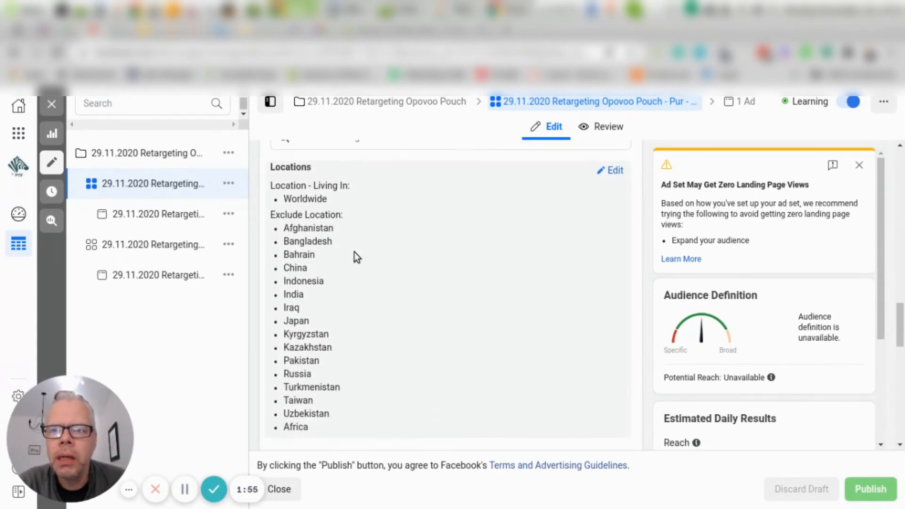
pyautogui.moveTo(291, 207)
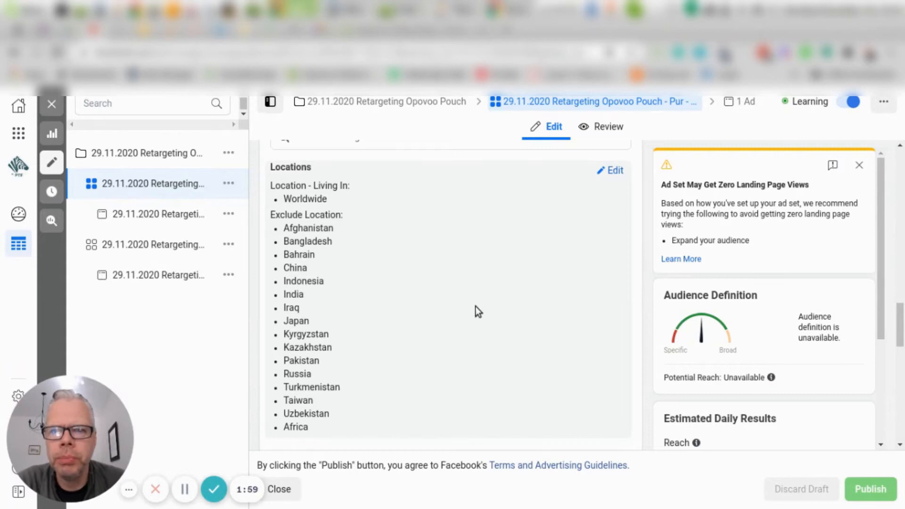
pyautogui.moveTo(284, 209)
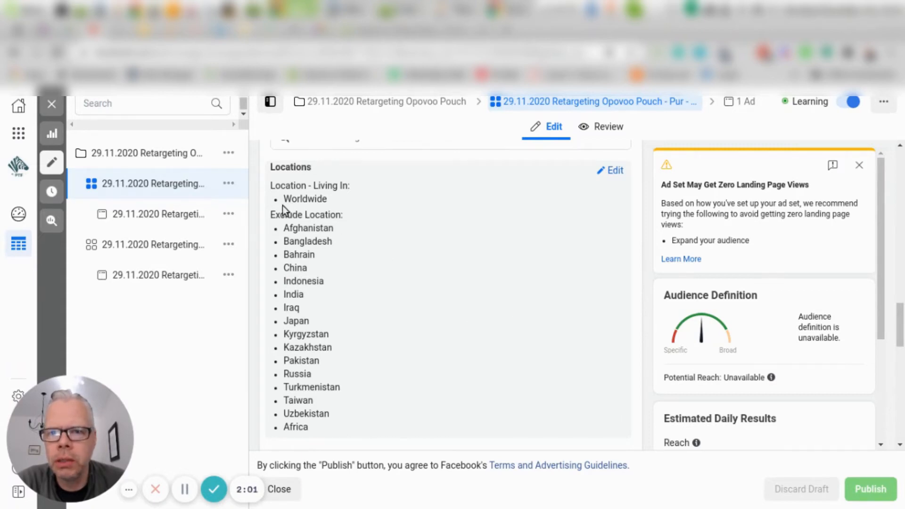
pyautogui.scroll(-3)
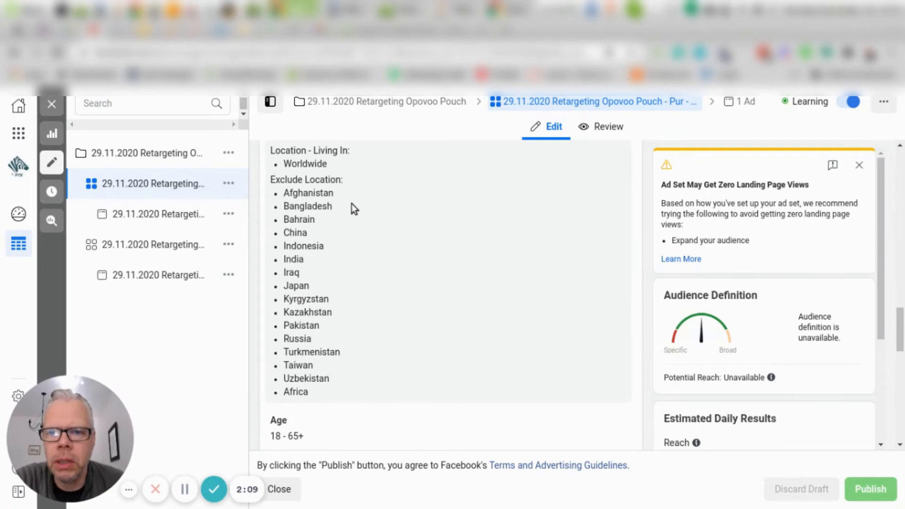
pyautogui.moveTo(292, 192)
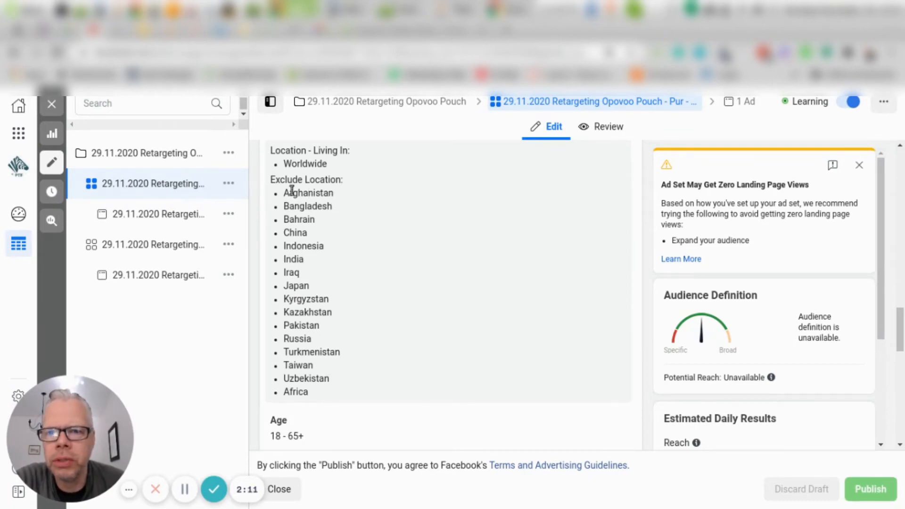
pyautogui.moveTo(330, 389)
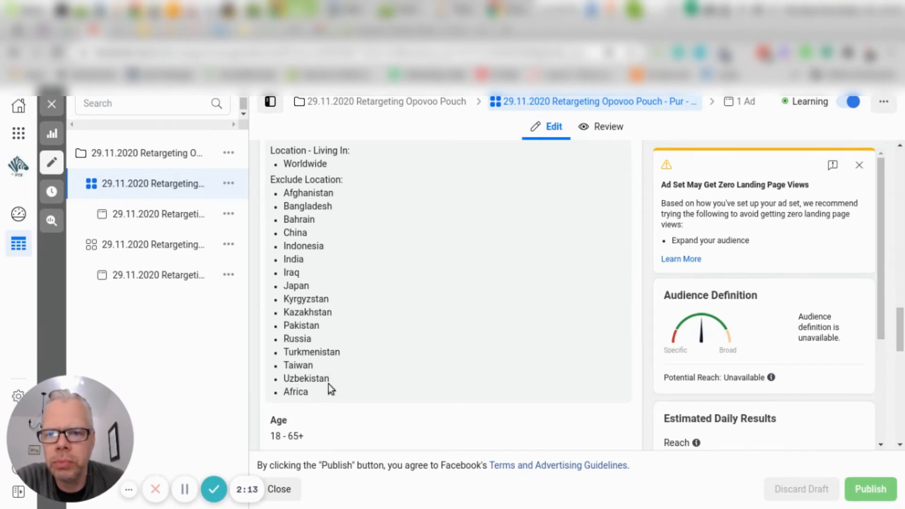
pyautogui.scroll(-3)
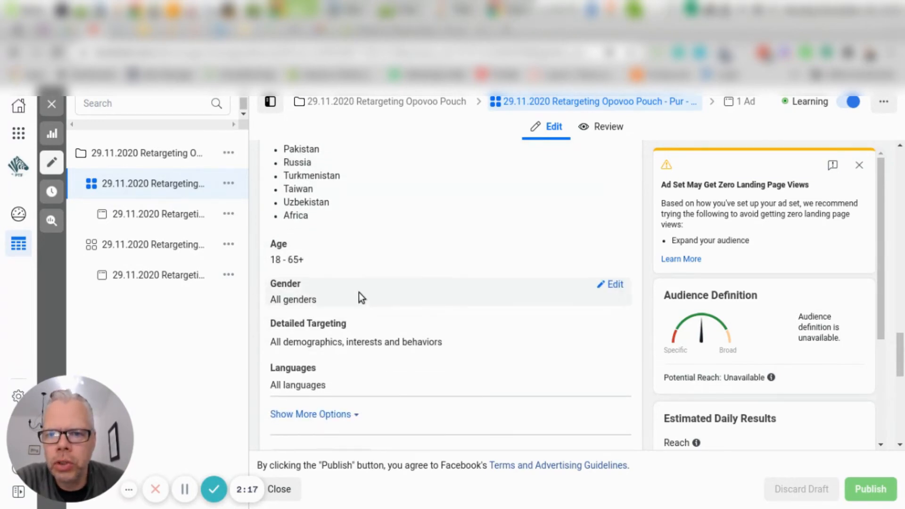
pyautogui.scroll(-3)
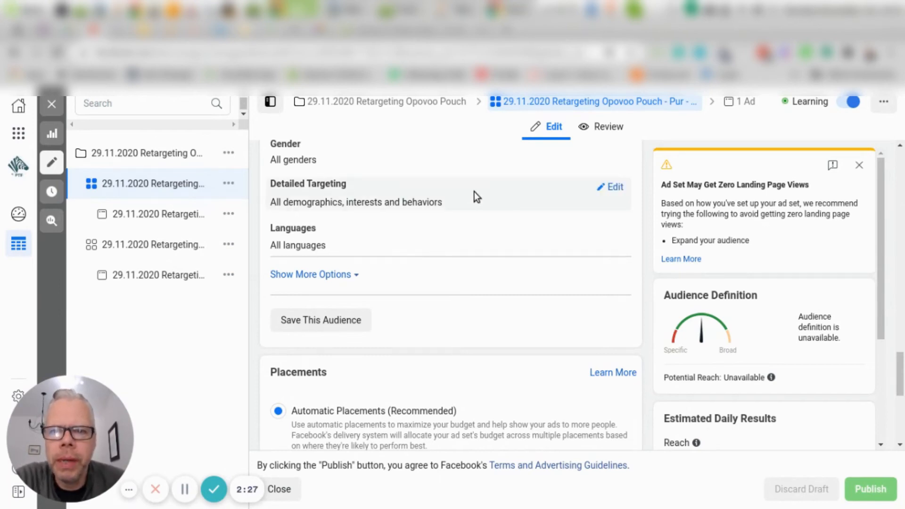
pyautogui.moveTo(427, 237)
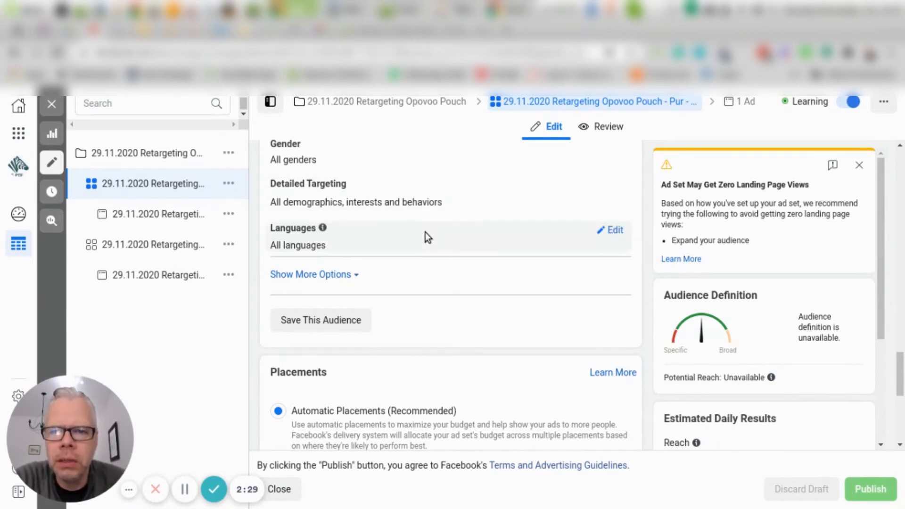
pyautogui.scroll(-3)
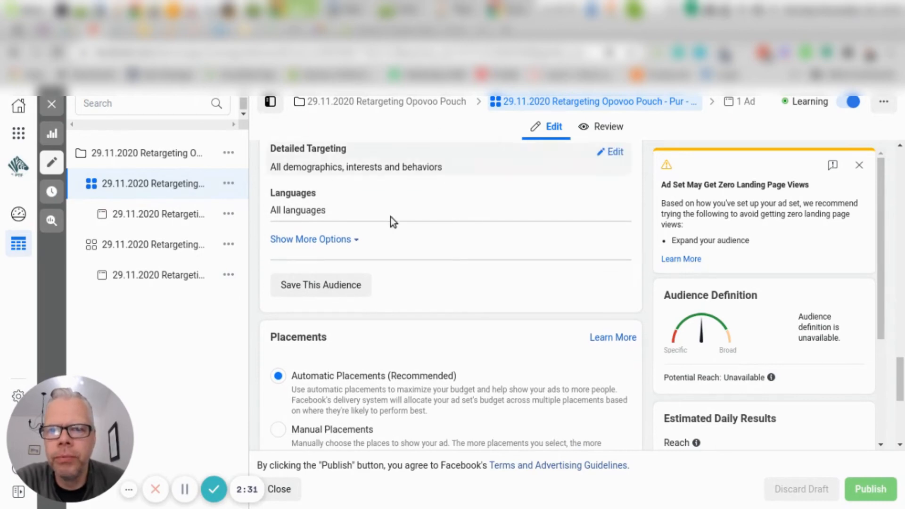
pyautogui.scroll(-3)
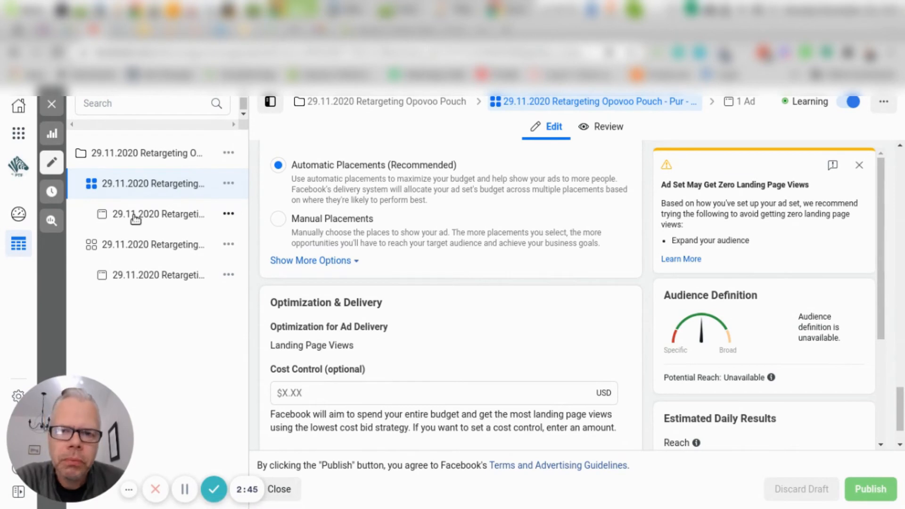
# - Open the retargeting ad's edit view showing the Opovoo page, single-image format and placement previews
pyautogui.click(158, 214)
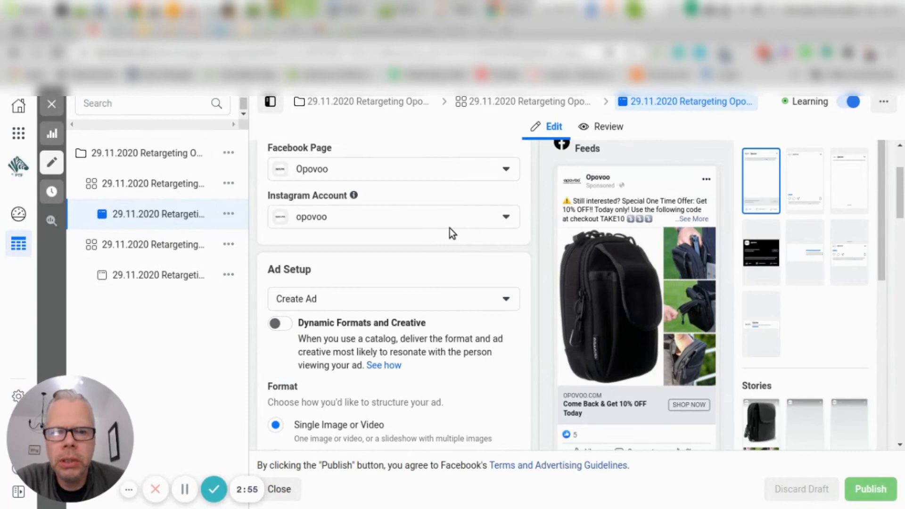
pyautogui.scroll(-3)
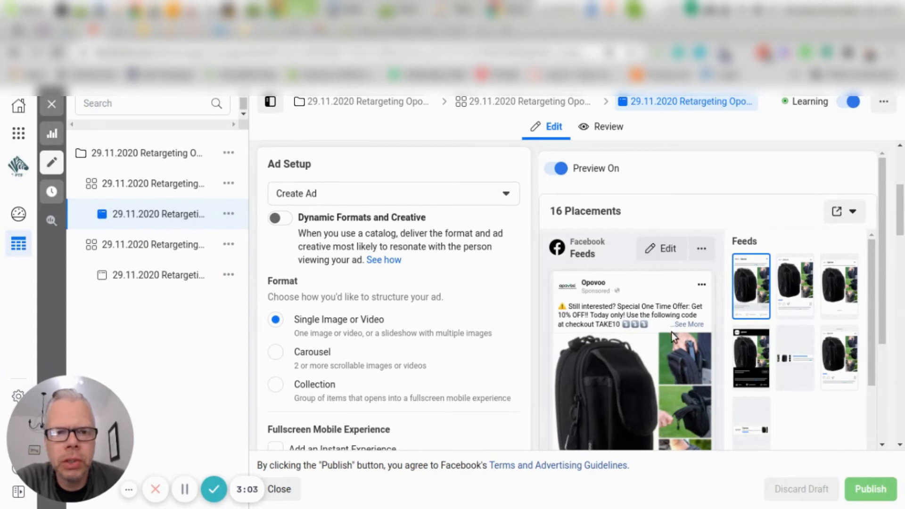
pyautogui.moveTo(750, 277)
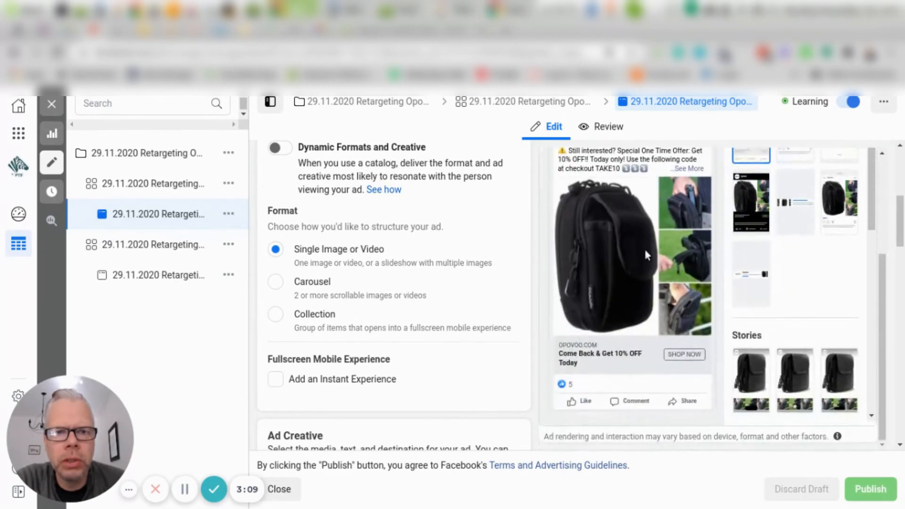
pyautogui.moveTo(617, 260)
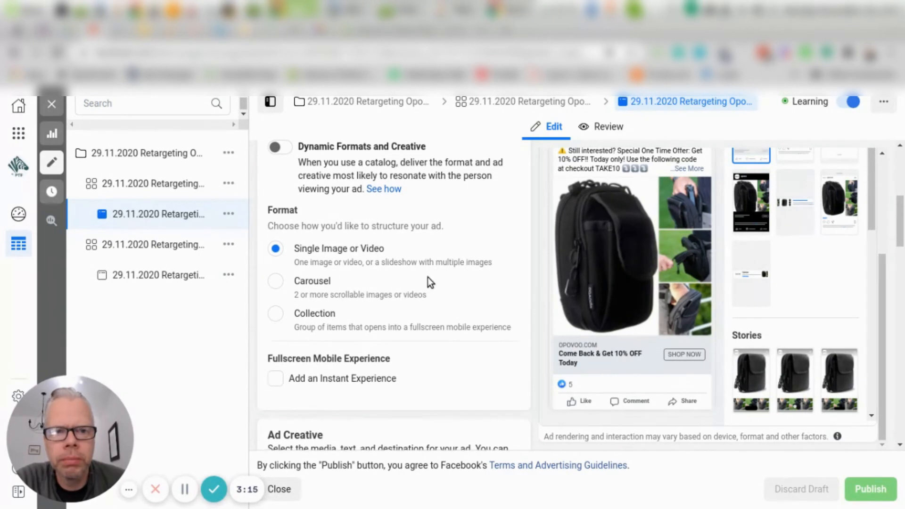
pyautogui.scroll(-3)
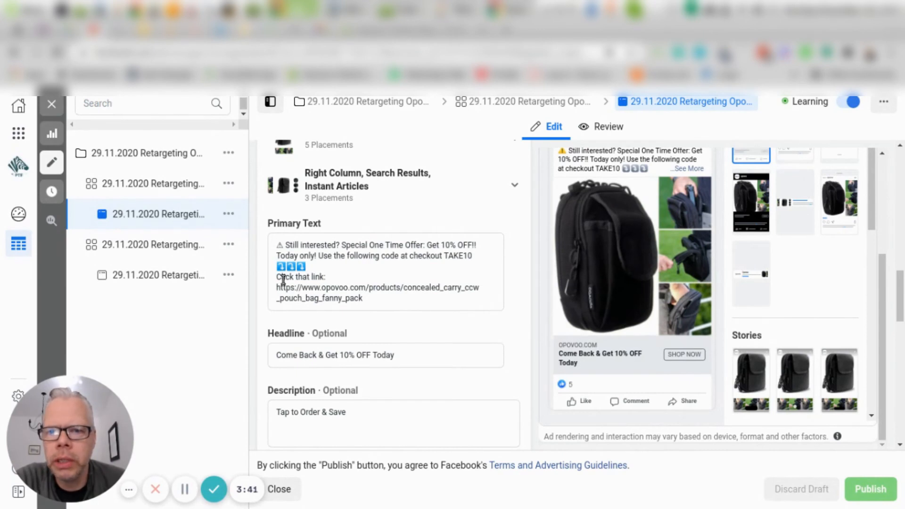
pyautogui.moveTo(580, 387)
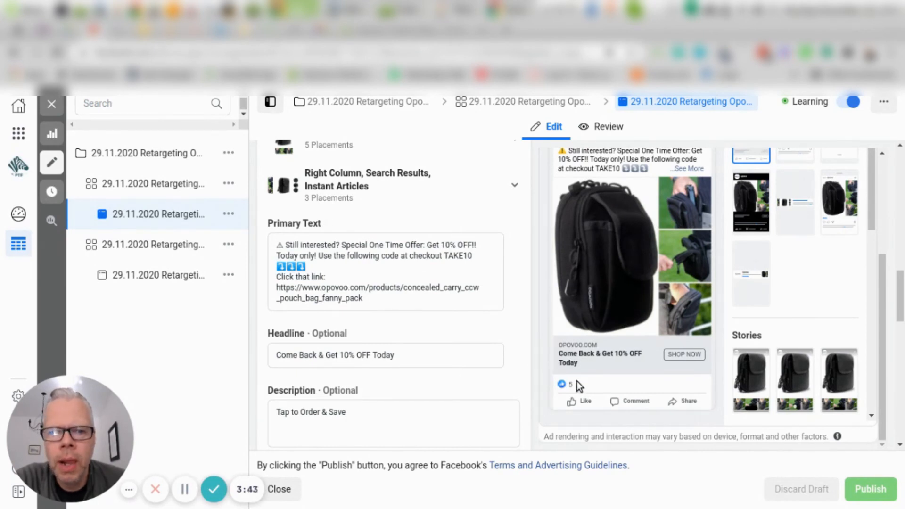
pyautogui.scroll(-3)
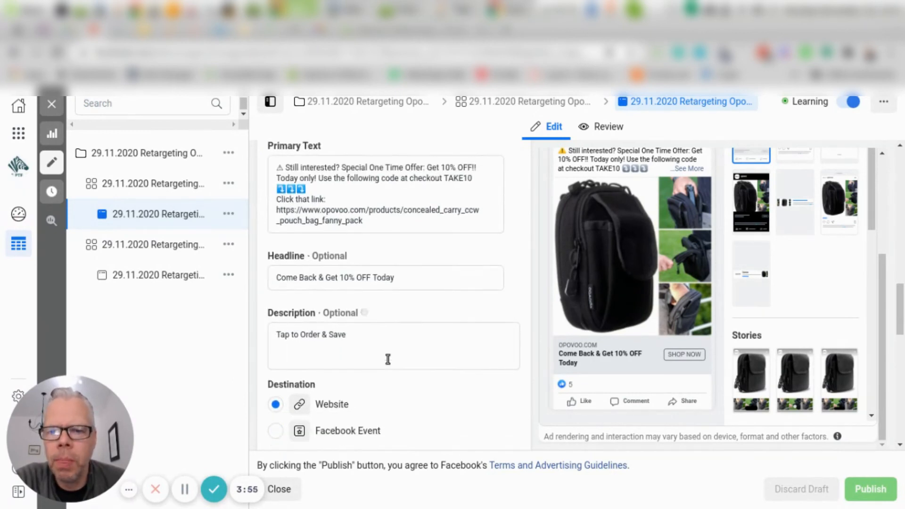
pyautogui.scroll(-3)
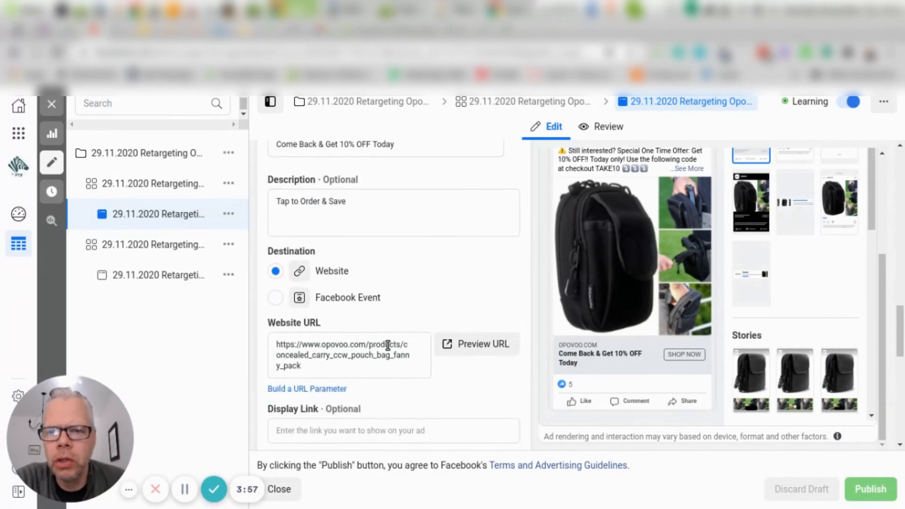
pyautogui.scroll(-3)
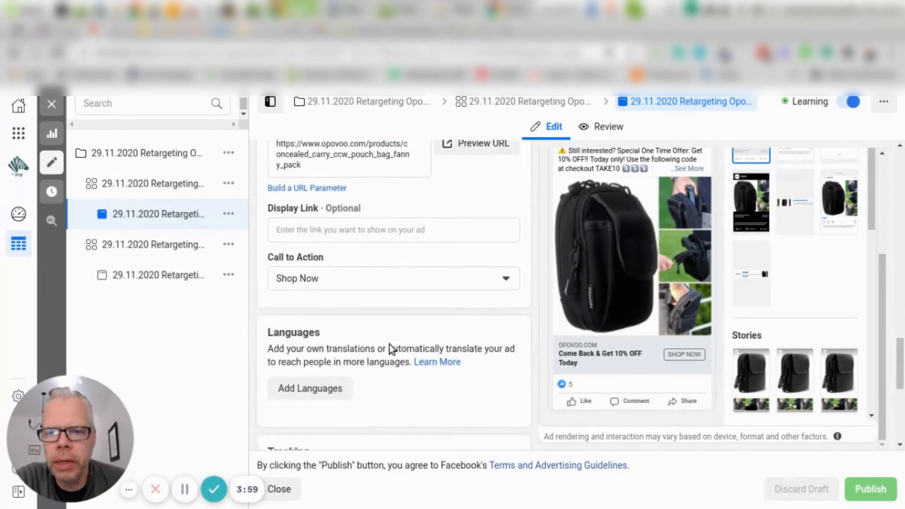
pyautogui.scroll(-3)
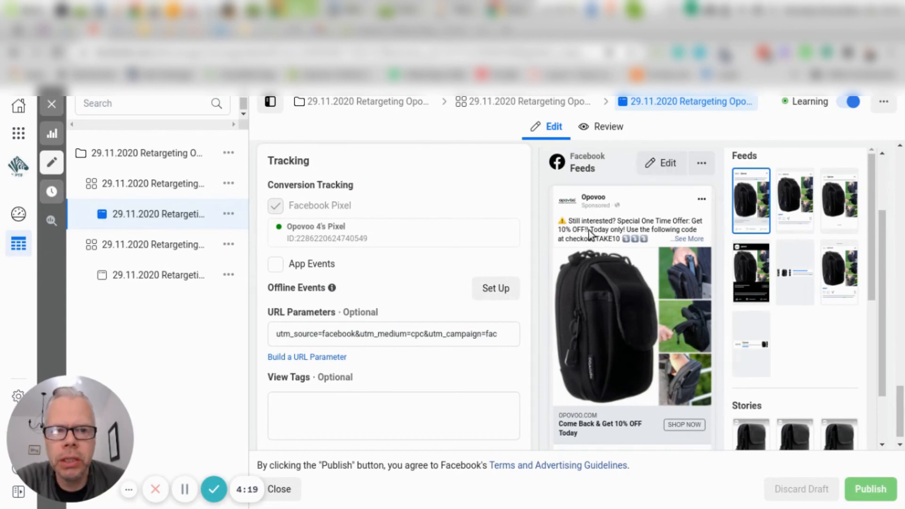
pyautogui.moveTo(566, 334)
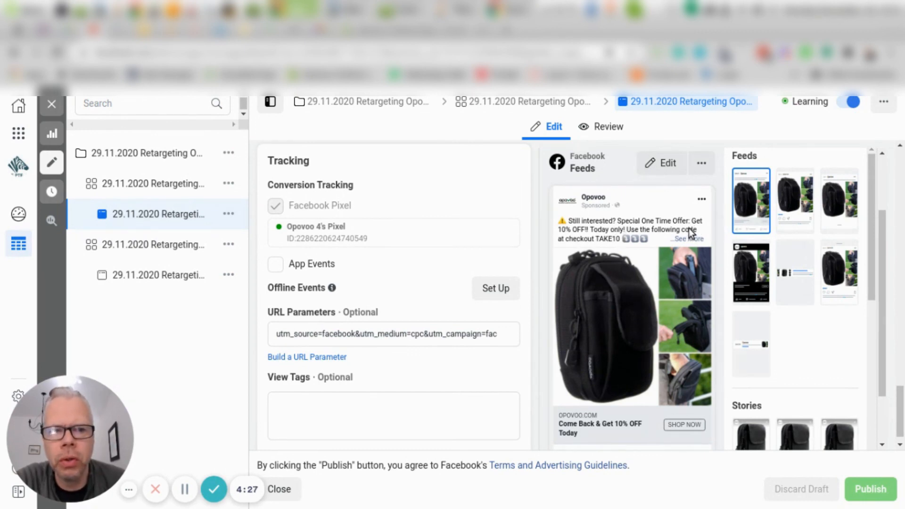
pyautogui.moveTo(662, 249)
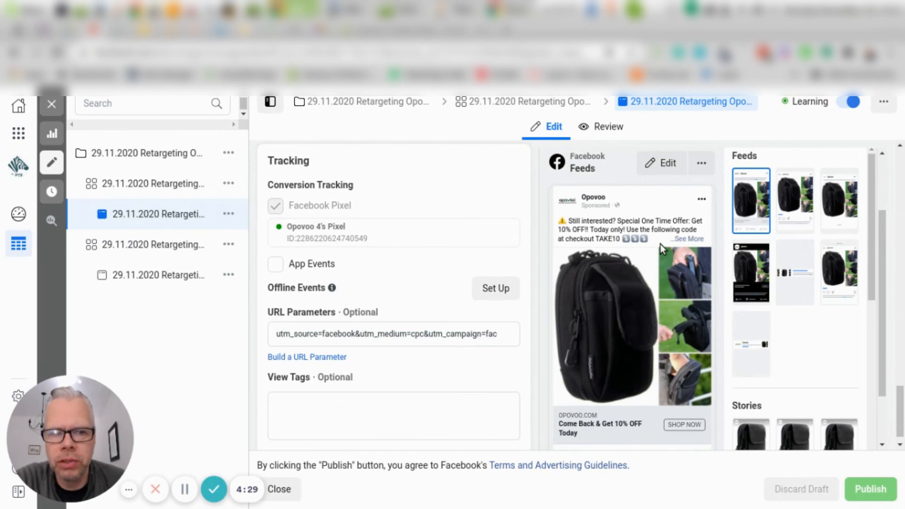
pyautogui.moveTo(644, 282)
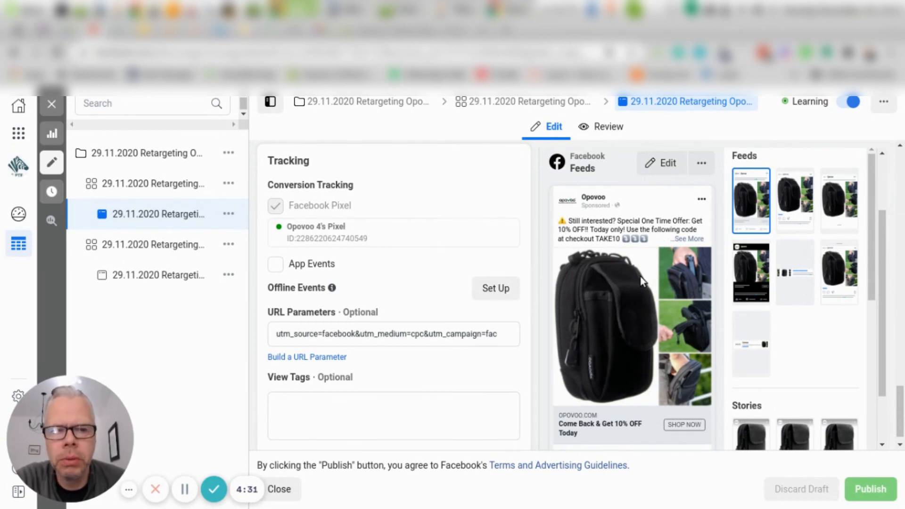
pyautogui.moveTo(519, 283)
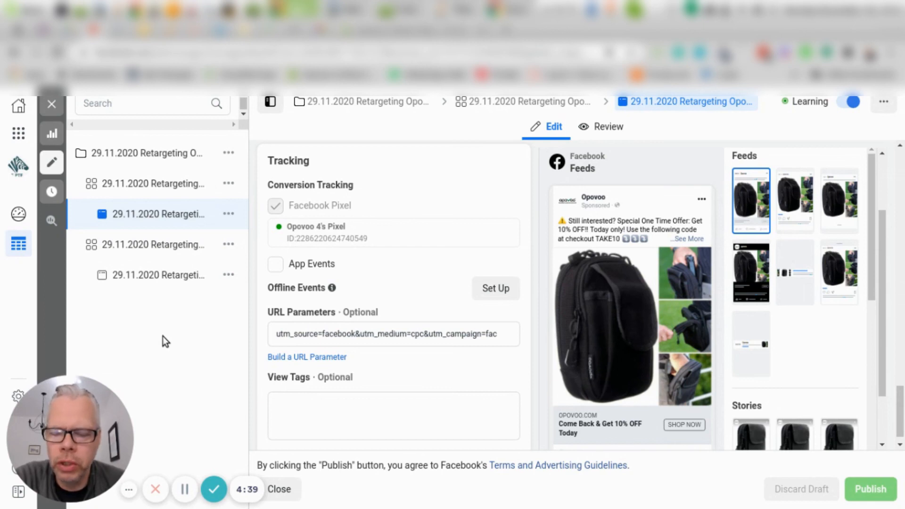
pyautogui.moveTo(176, 321)
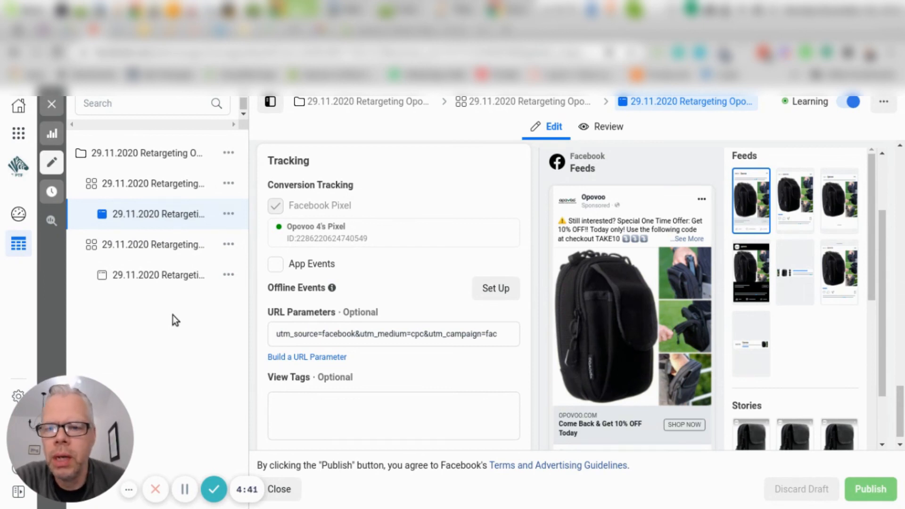
pyautogui.moveTo(176, 319)
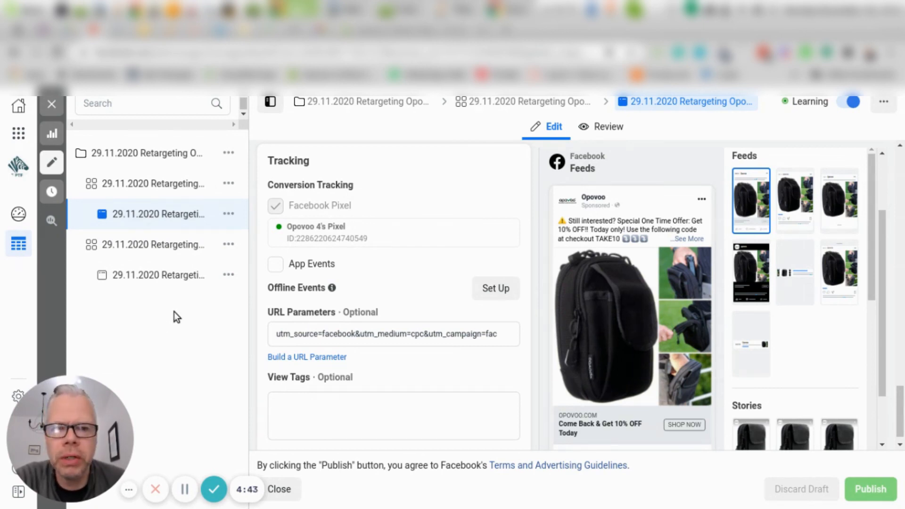
pyautogui.moveTo(179, 342)
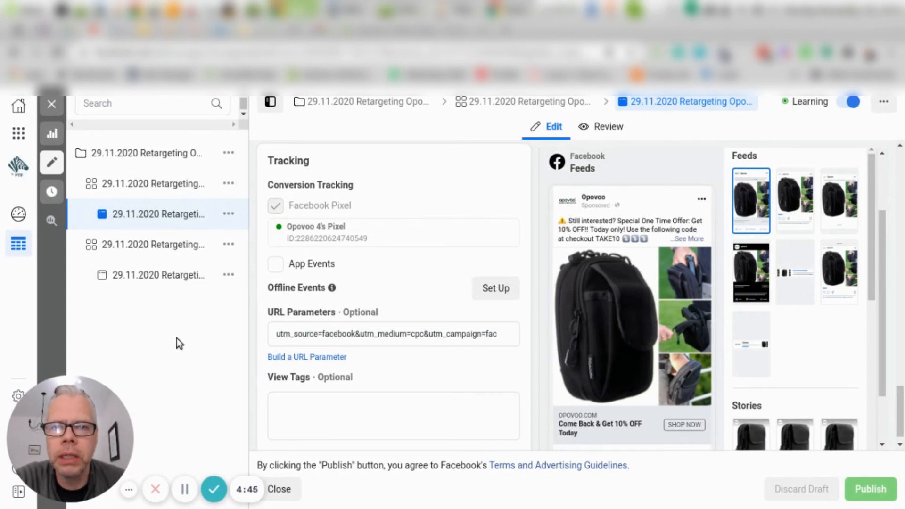